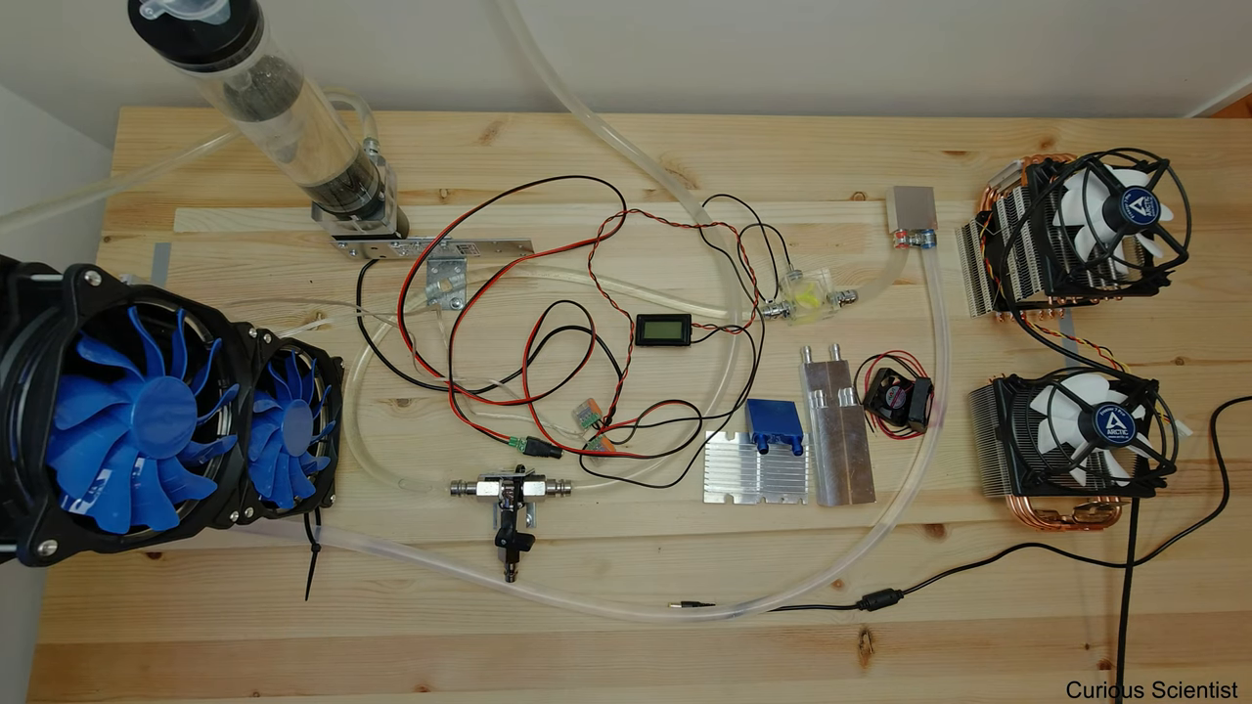
{"action": "mouse_move", "coordinate": [313, 431]}
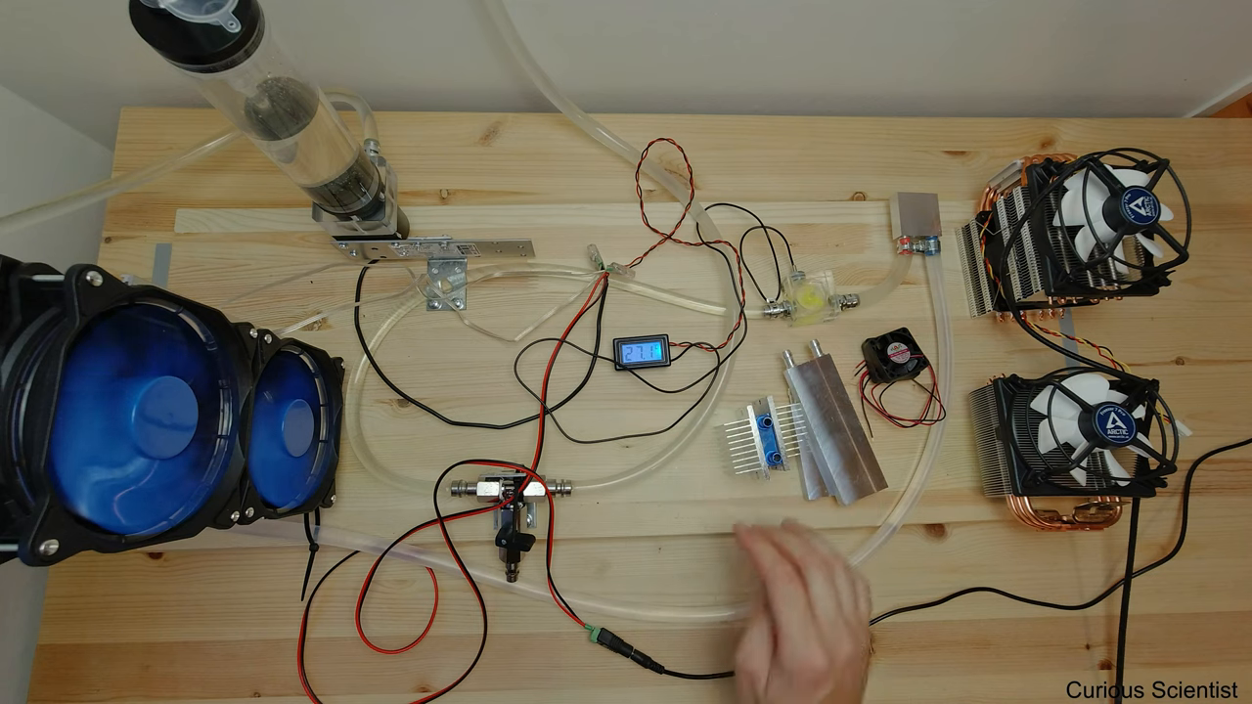
{"action": "mouse_move", "coordinate": [939, 490]}
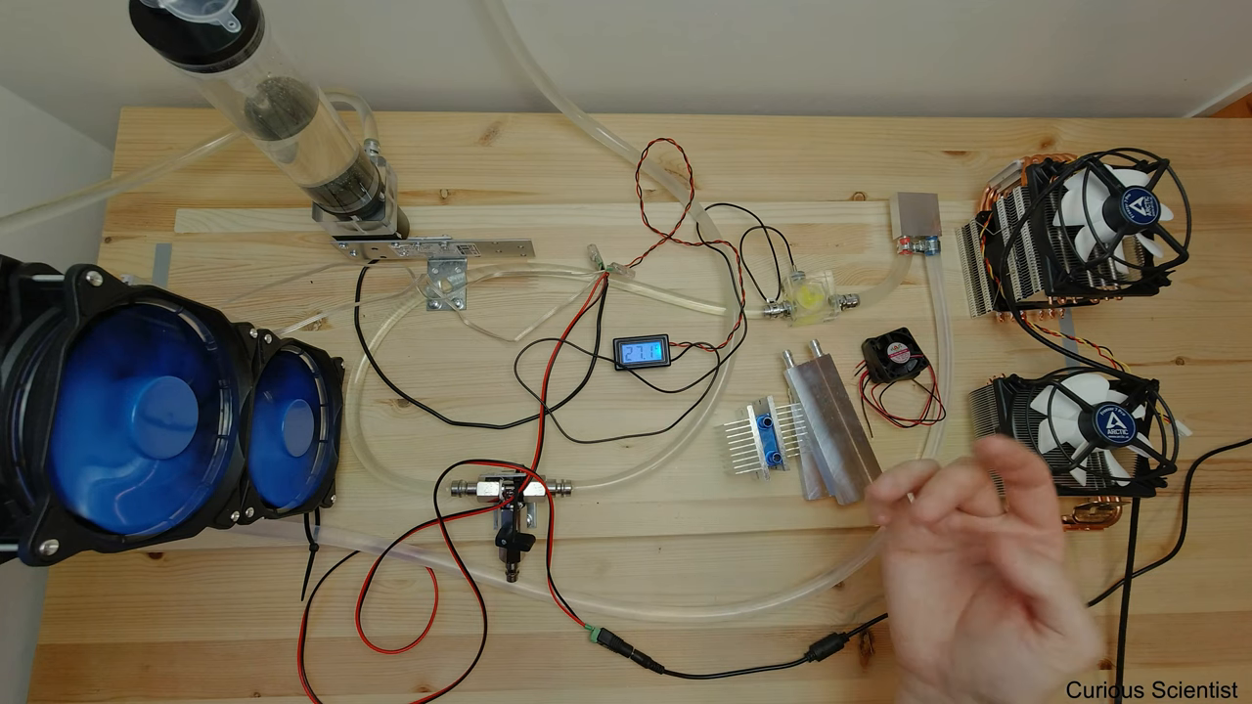